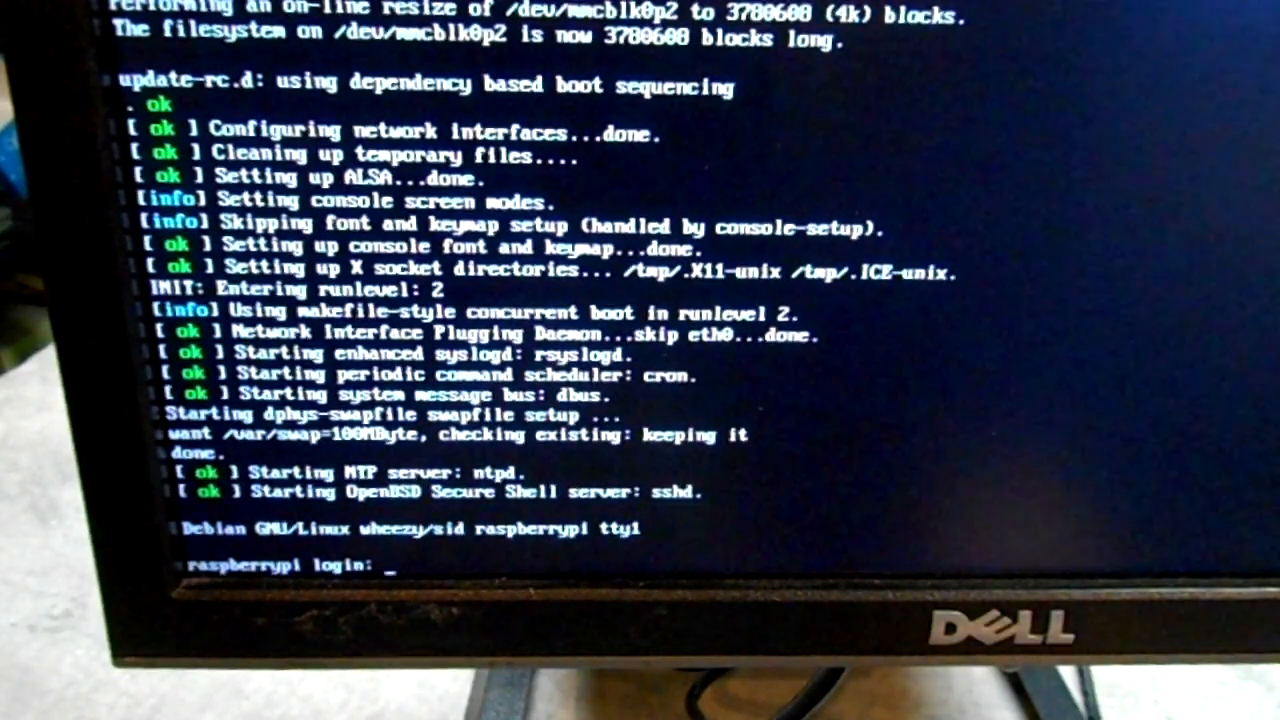
Step: Log in as pi with its password, then run startx to launch the graphical desktop
{"action": "type", "text": "pi"}
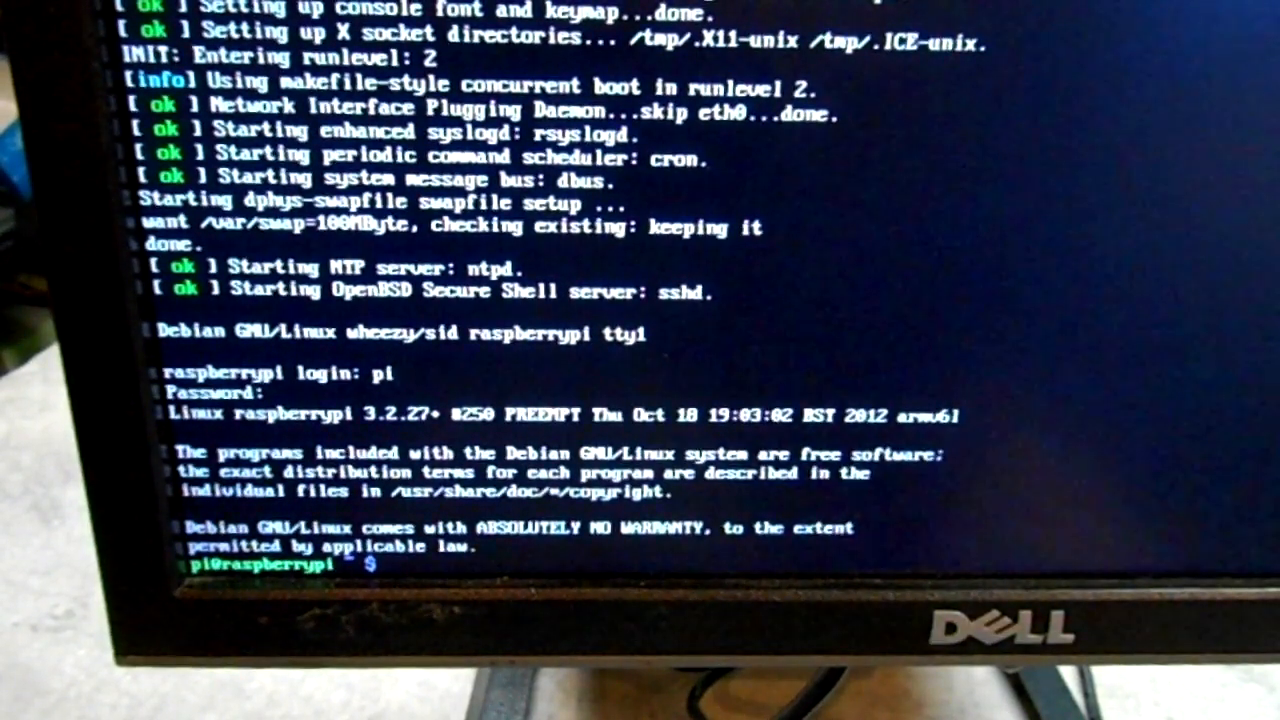
{"action": "type", "text": "s"}
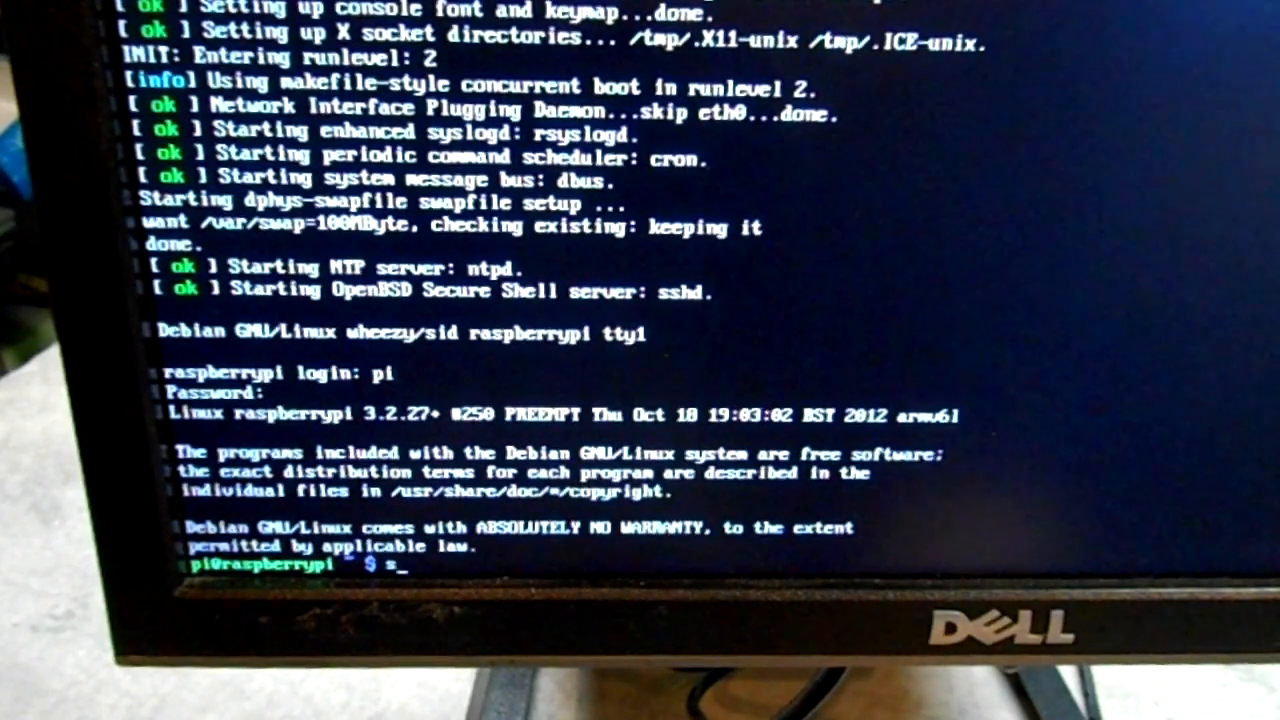
{"action": "type", "text": "start"}
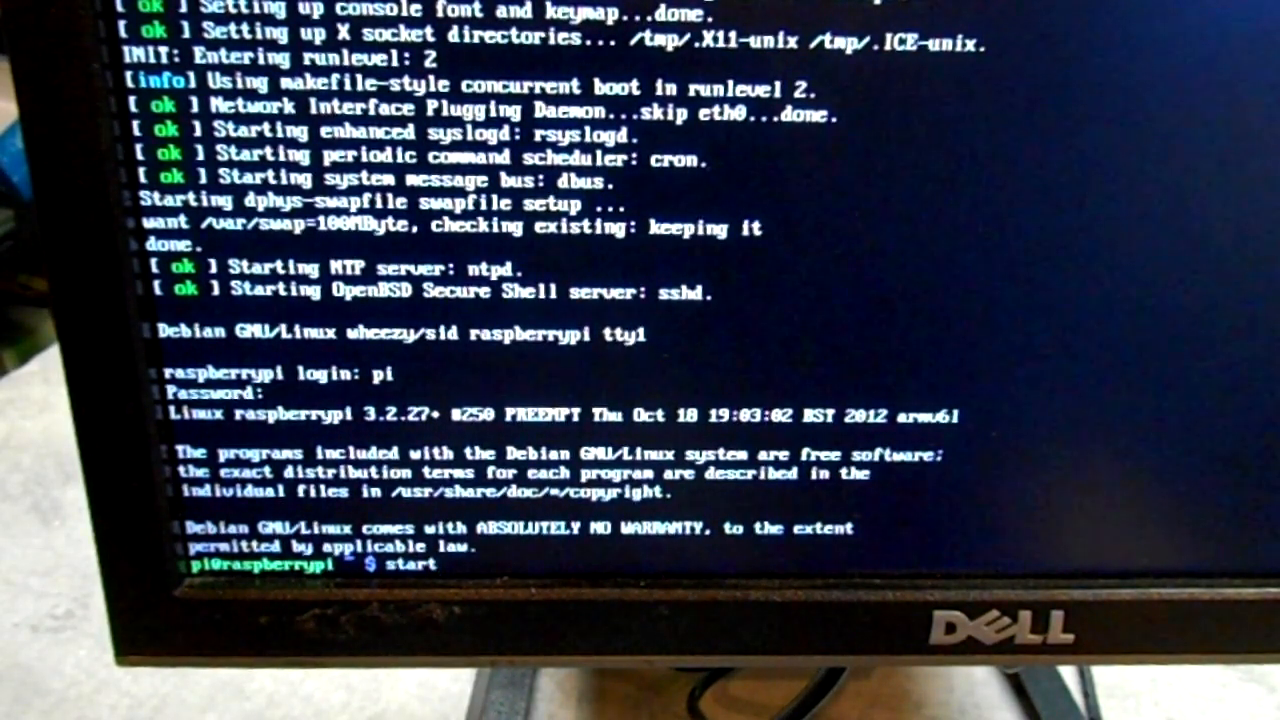
{"action": "key", "text": "Return"}
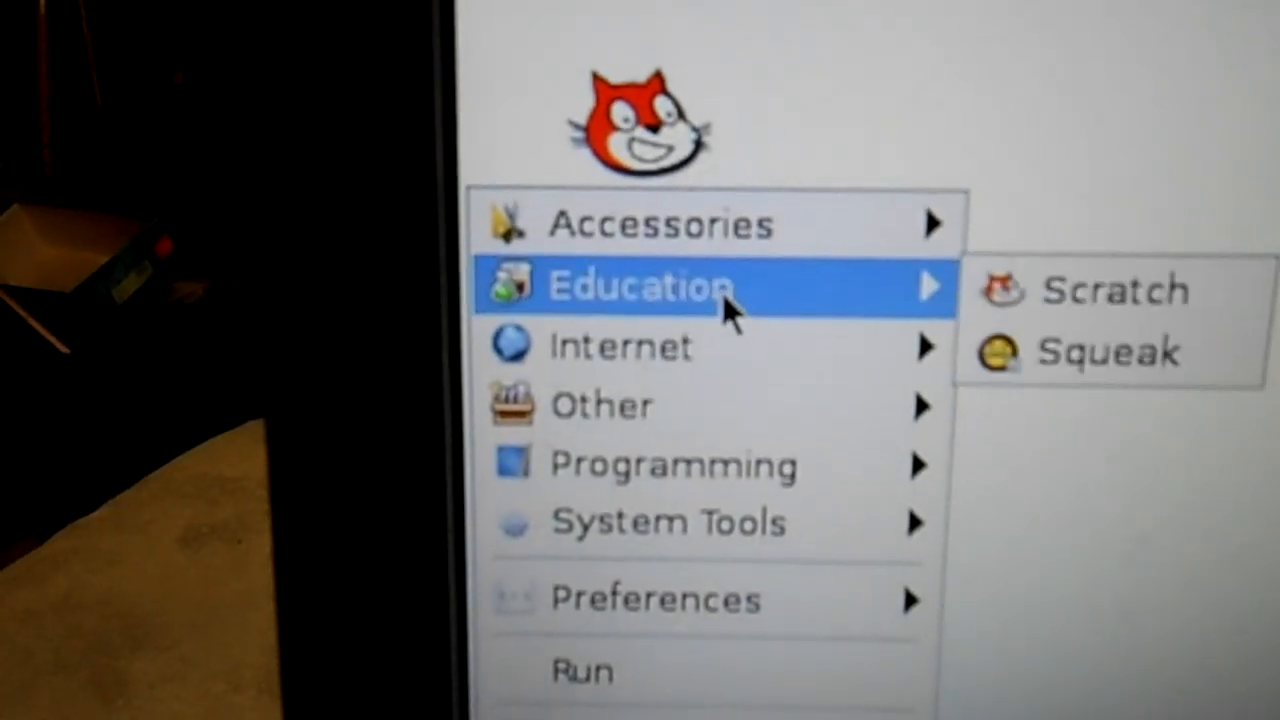
{"action": "mouse_move", "coordinate": [600, 222]}
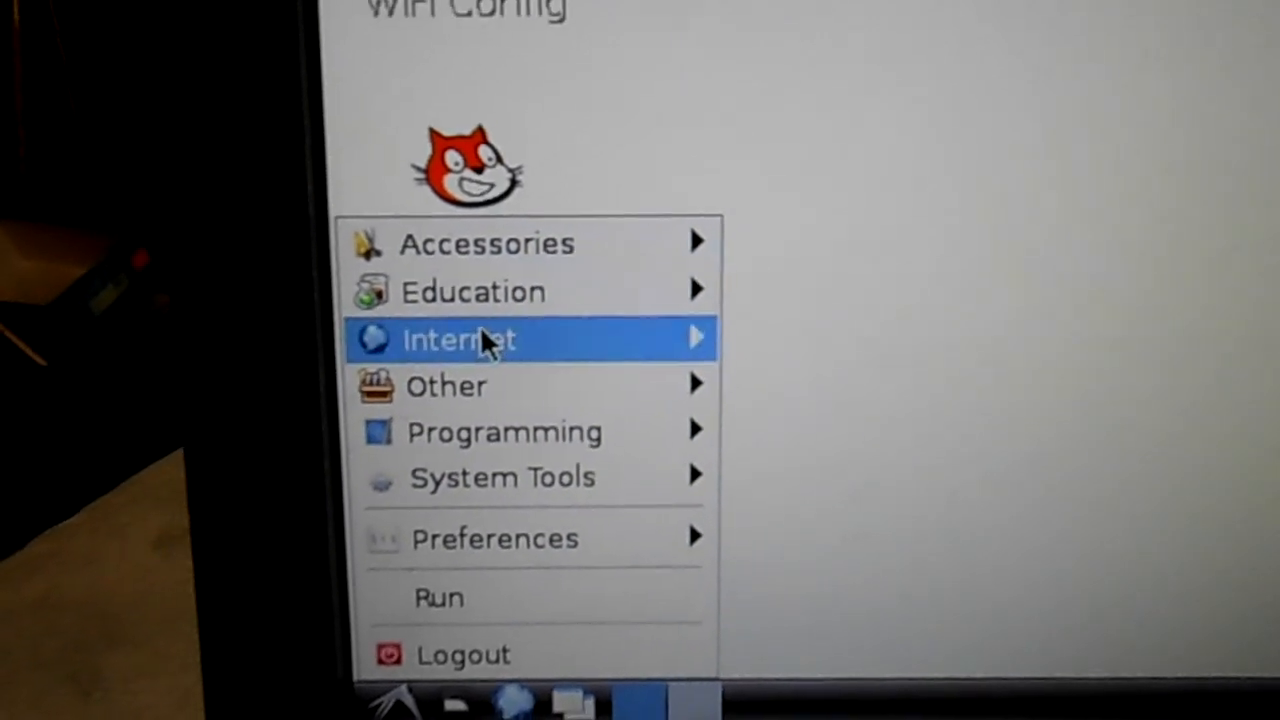
Step: Show the LXDE main menu with its Accessories, Internet, Programming and System Tools categories
{"action": "left_click", "coordinate": [460, 340]}
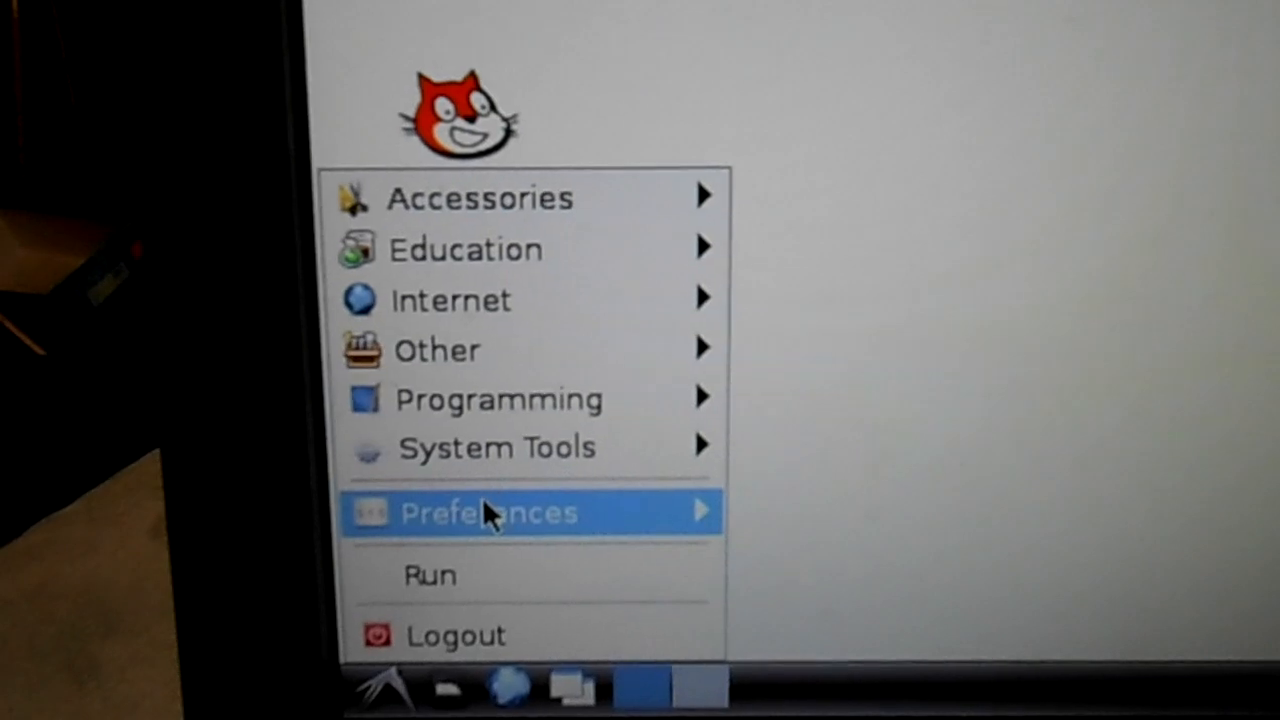
{"action": "mouse_move", "coordinate": [496, 448]}
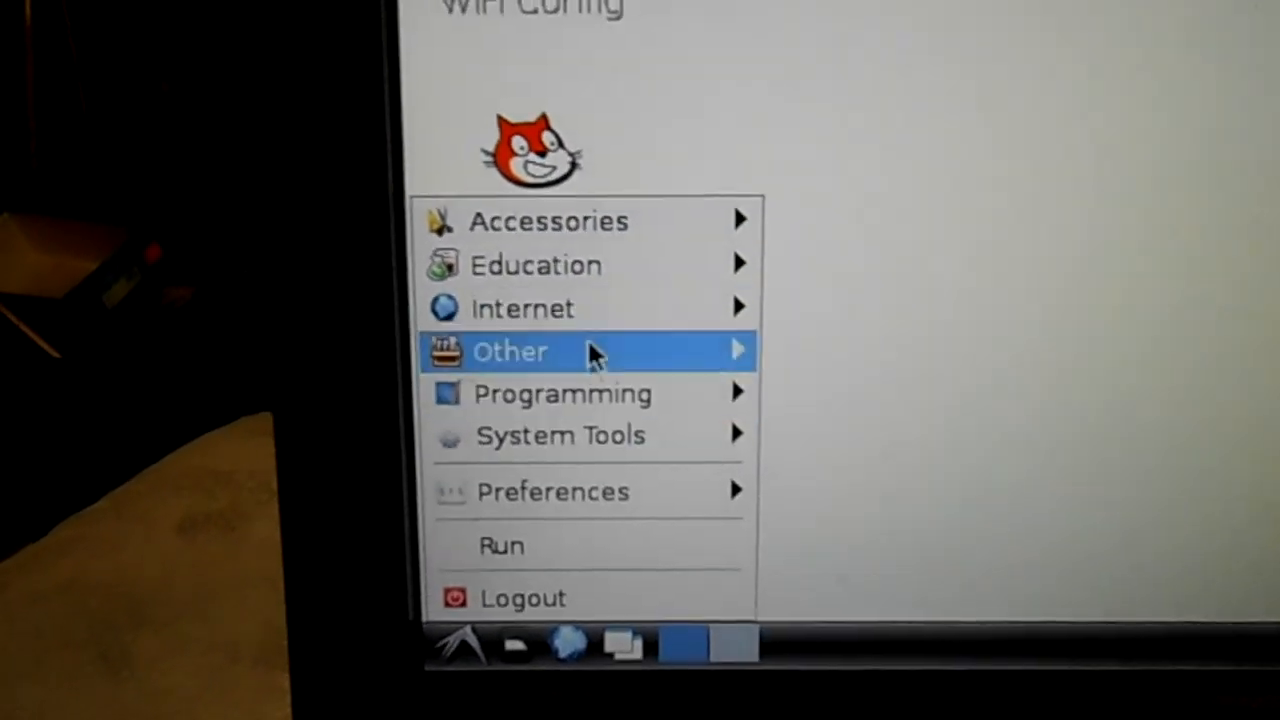
{"action": "mouse_move", "coordinate": [548, 228]}
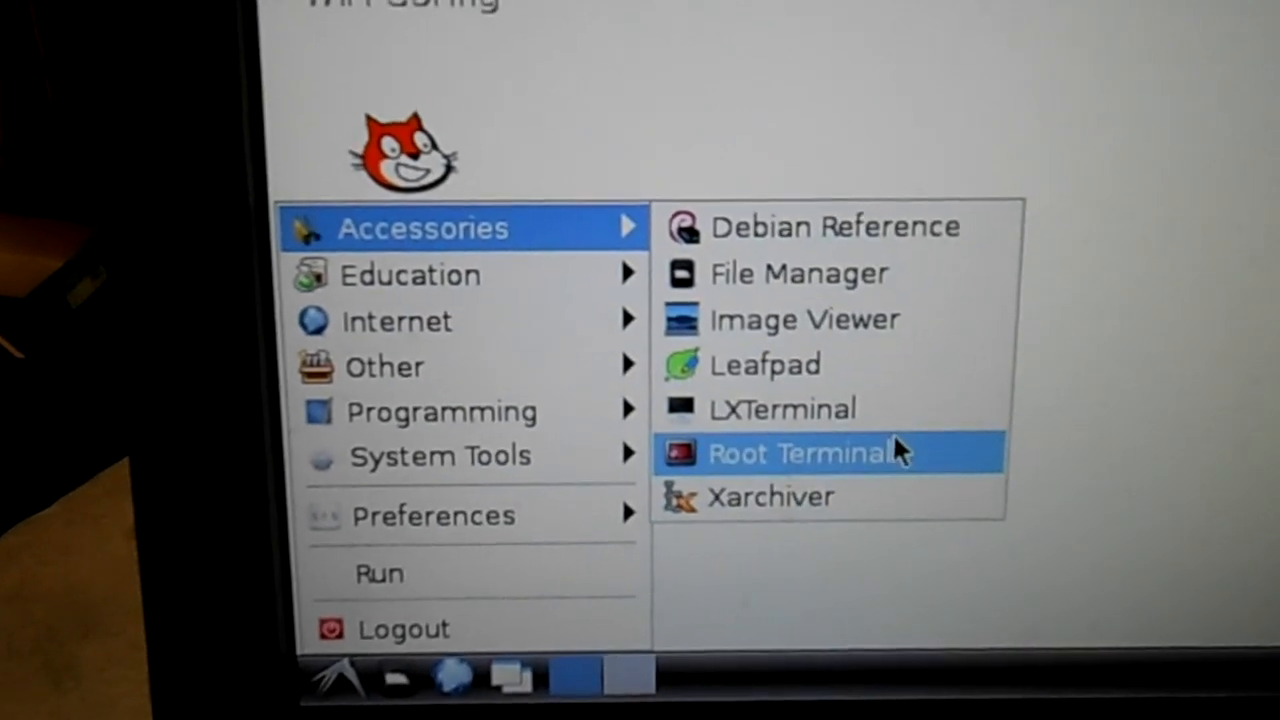
Step: Launch Root Terminal from Accessories, dismiss the root-privileges notice, and close the terminal
{"action": "left_click", "coordinate": [800, 452]}
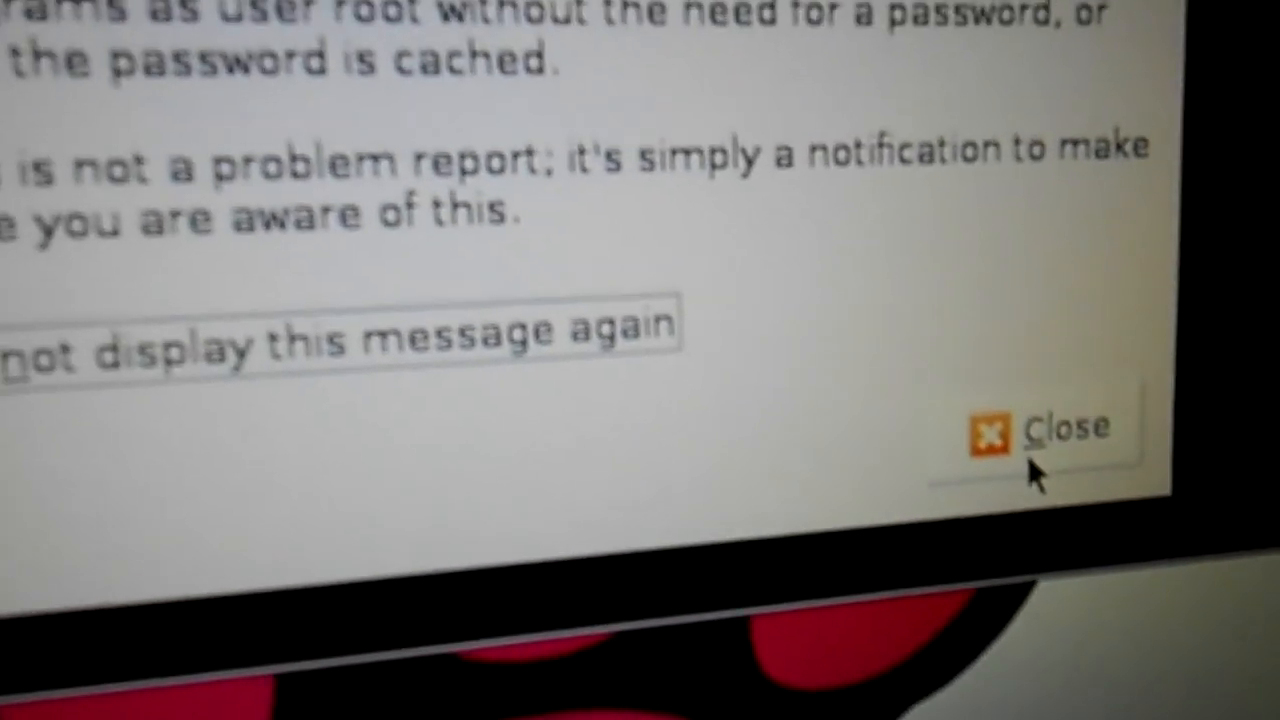
{"action": "left_click", "coordinate": [1036, 428]}
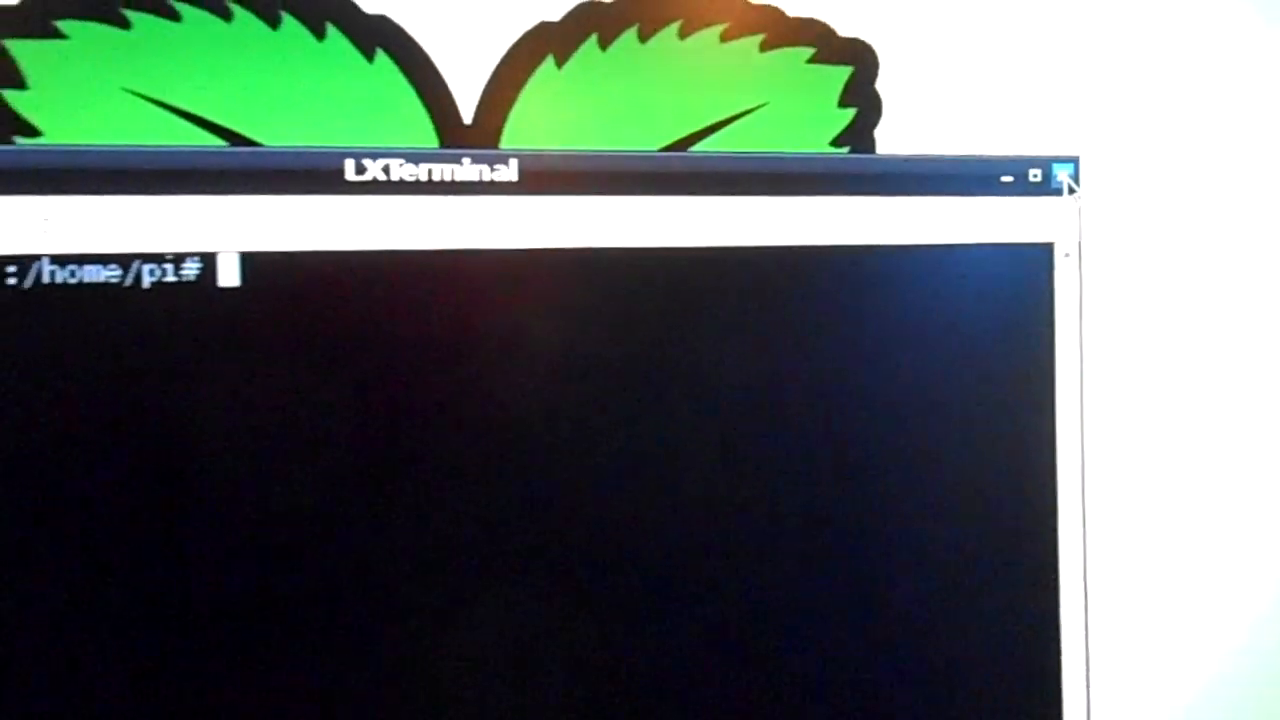
{"action": "left_click", "coordinate": [1064, 176]}
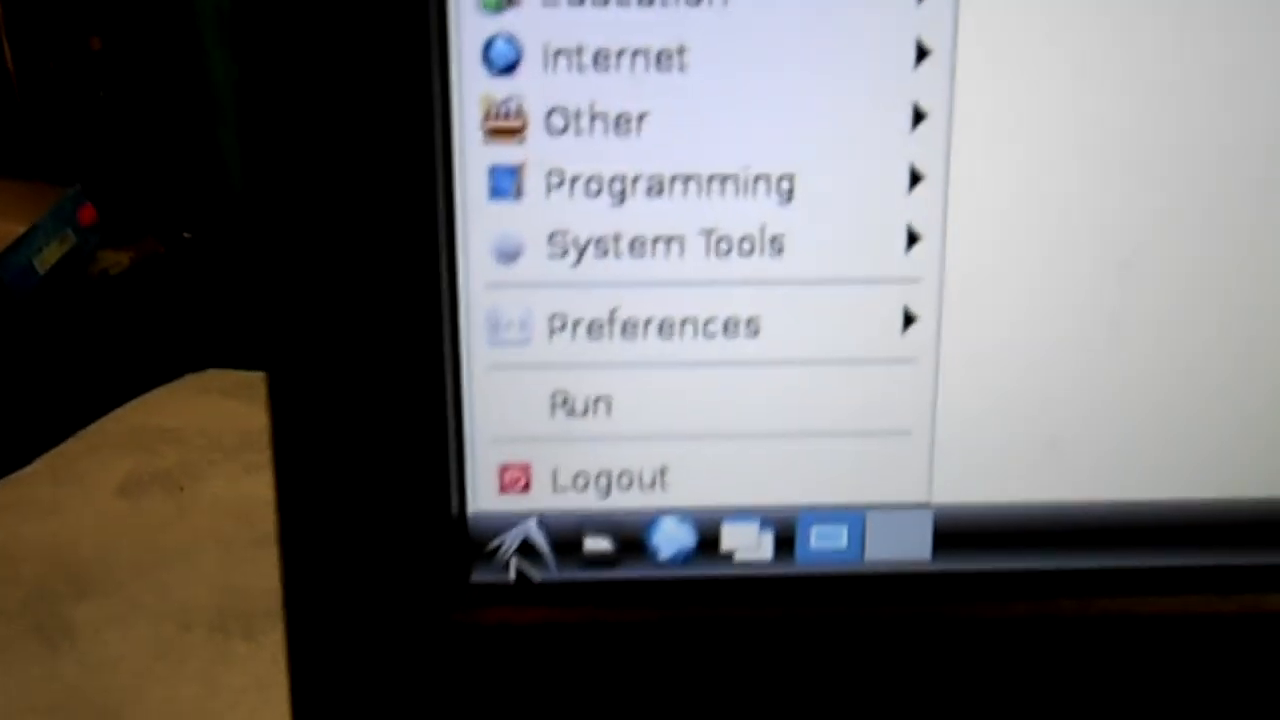
{"action": "mouse_move", "coordinate": [504, 336]}
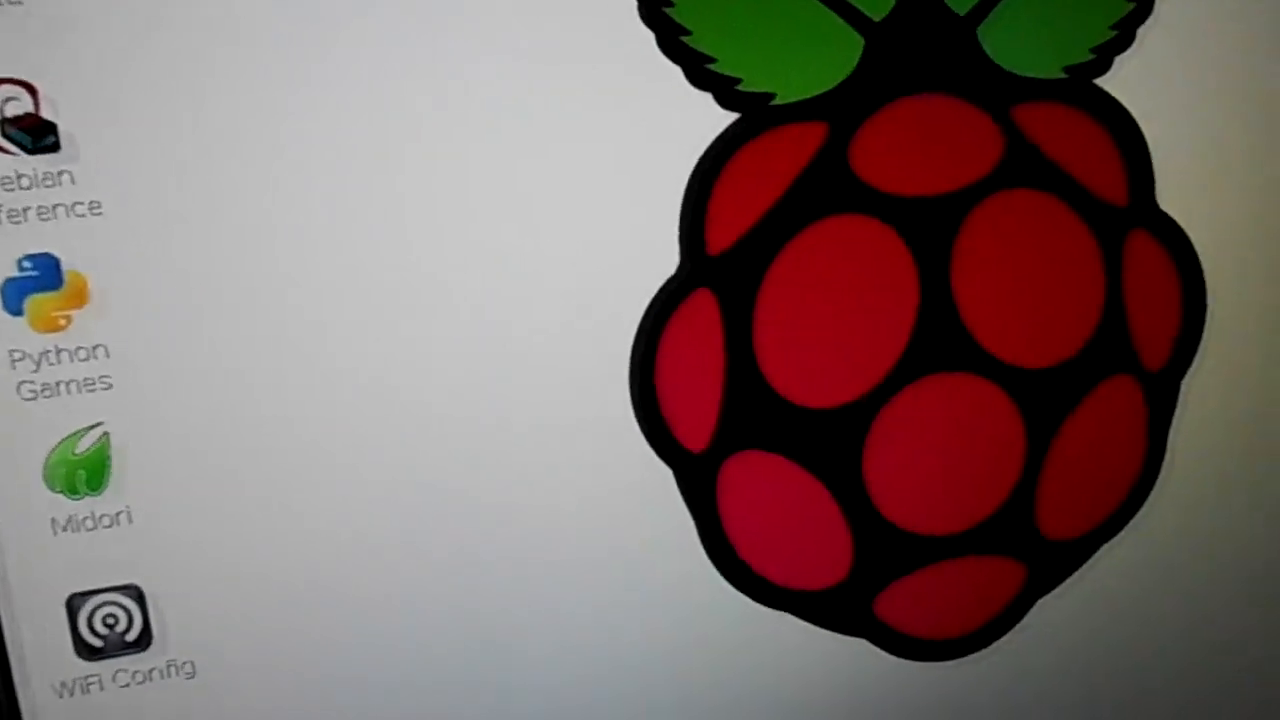
Step: Start the Midori web browser from its desktop icon
{"action": "double_click", "coordinate": [88, 470]}
{"action": "type", "text": "www."}
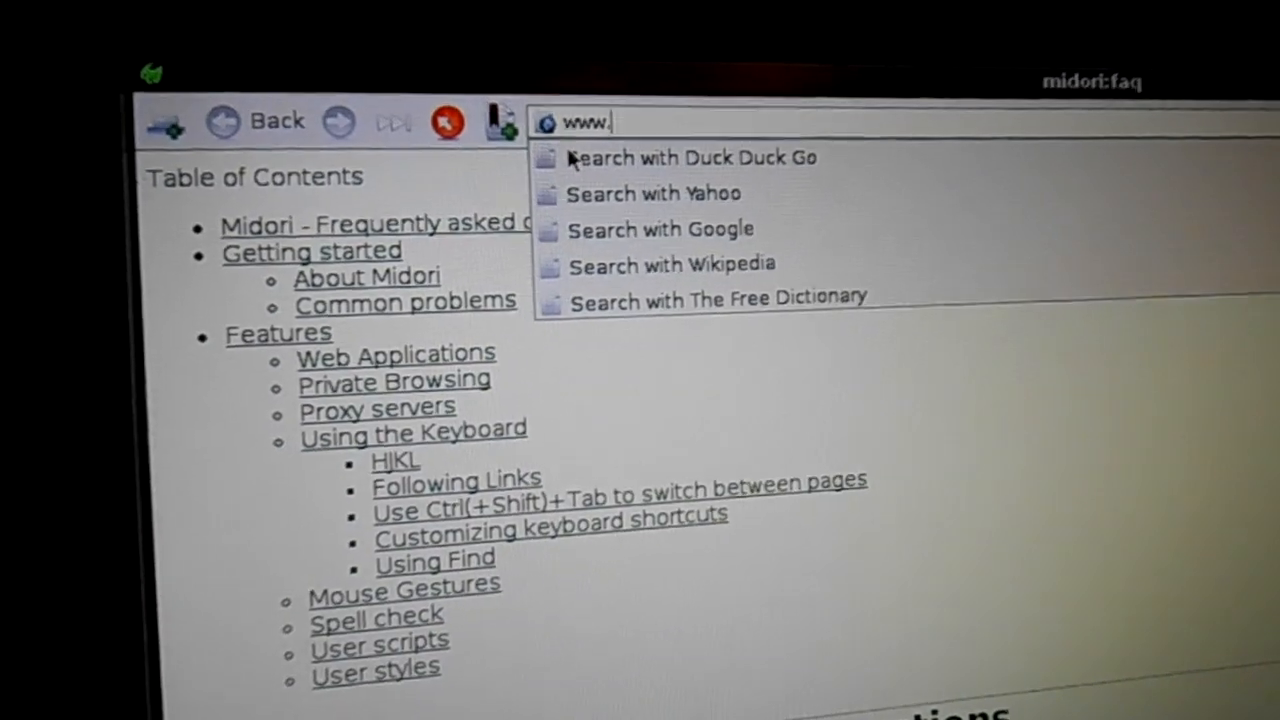
{"action": "type", "text": "google.com"}
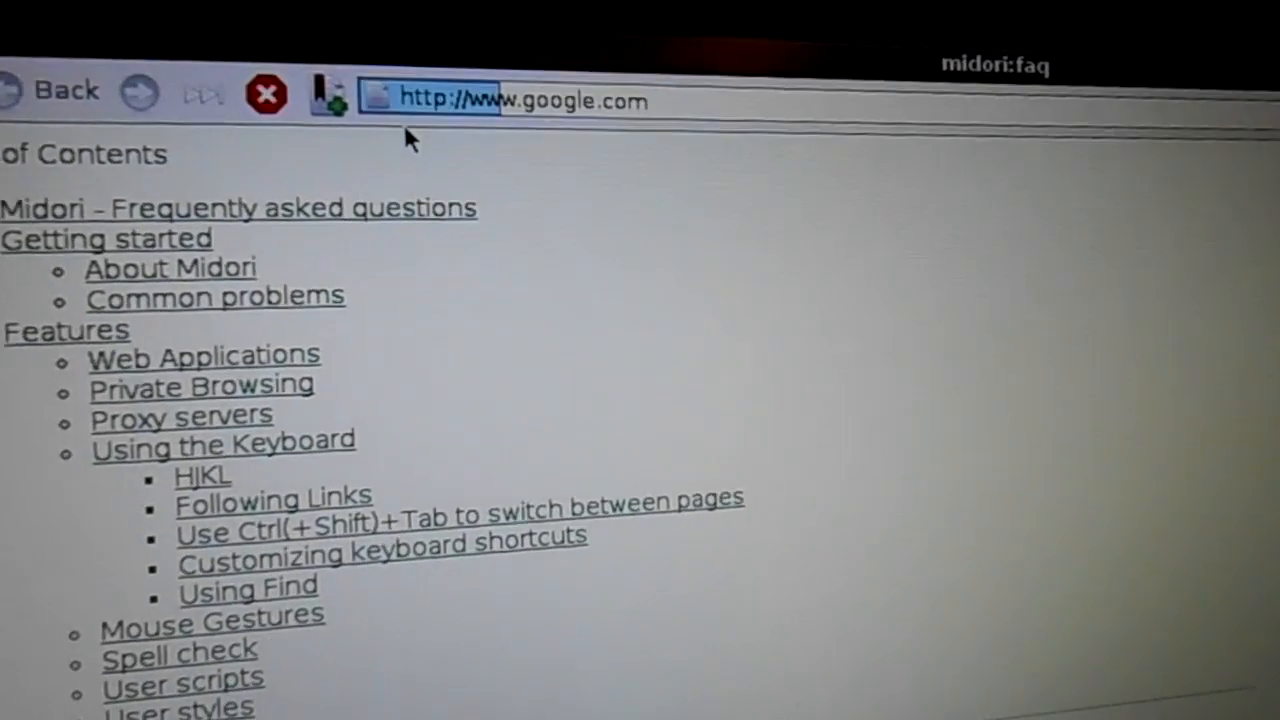
{"action": "key", "text": "Return"}
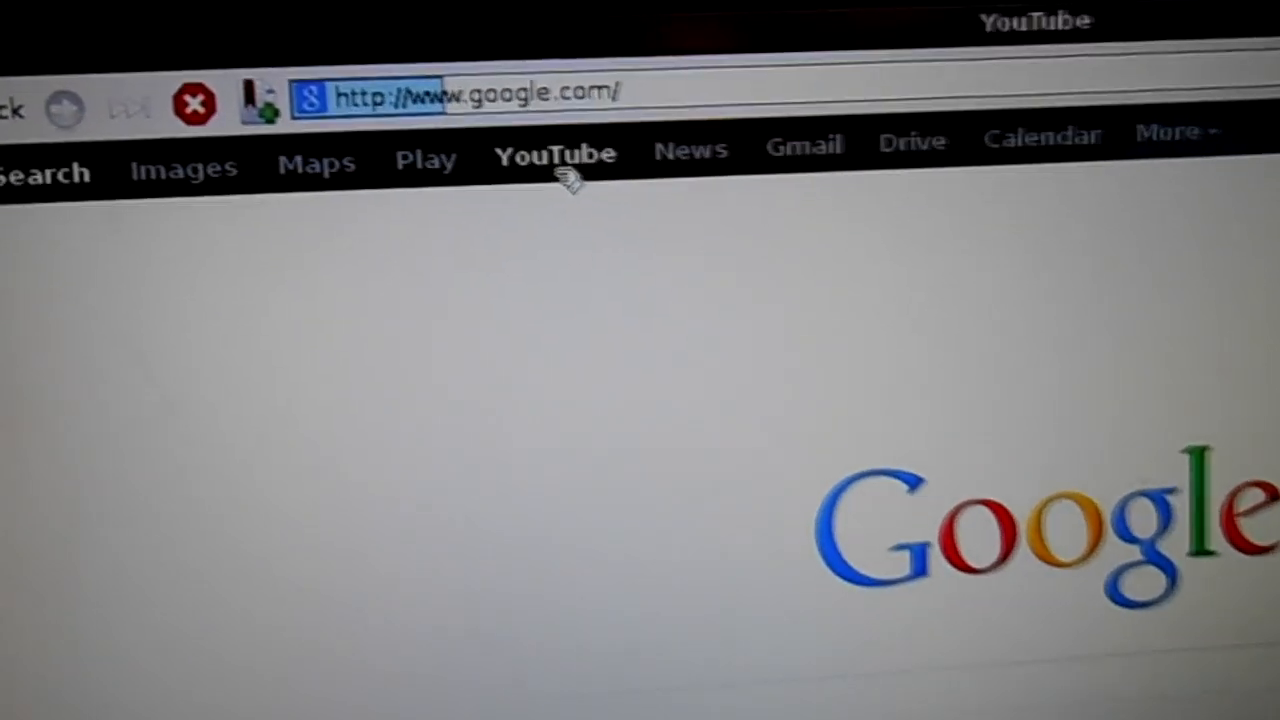
Step: Follow Google's YouTube link and scroll through the featured videos on the YouTube home page
{"action": "left_click", "coordinate": [556, 156]}
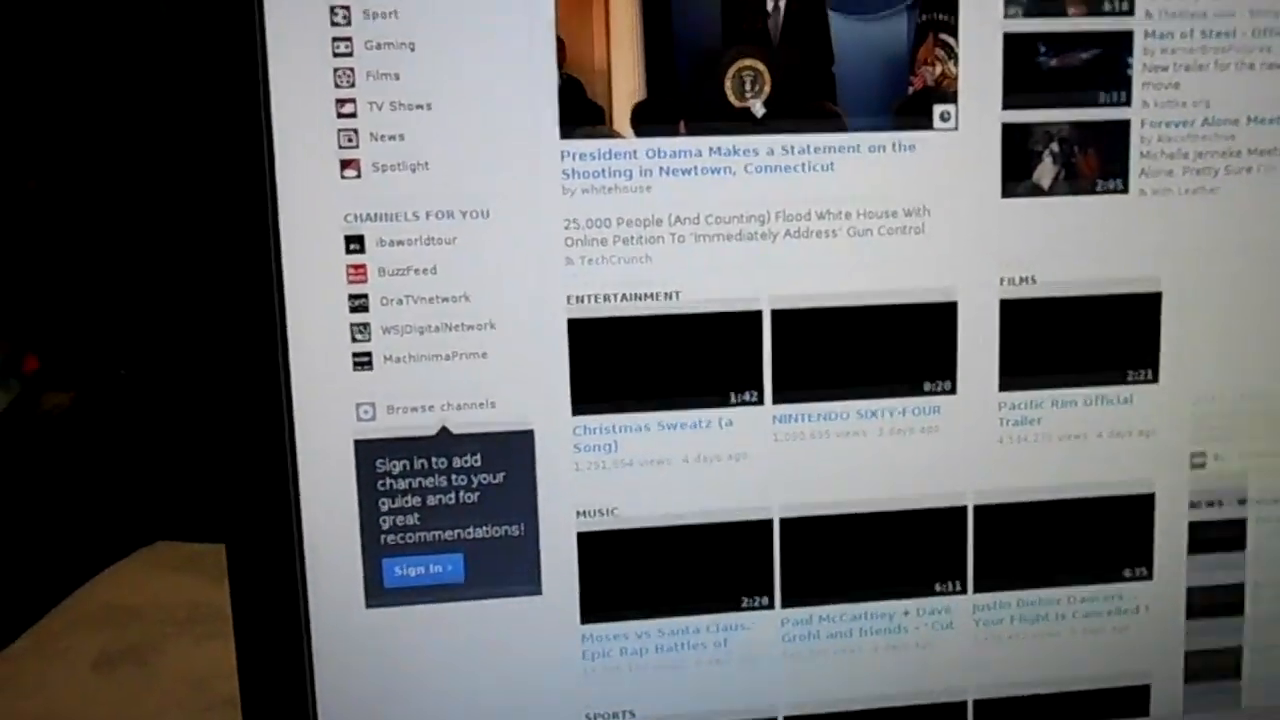
{"action": "scroll", "scroll_direction": "down", "scroll_amount": 3}
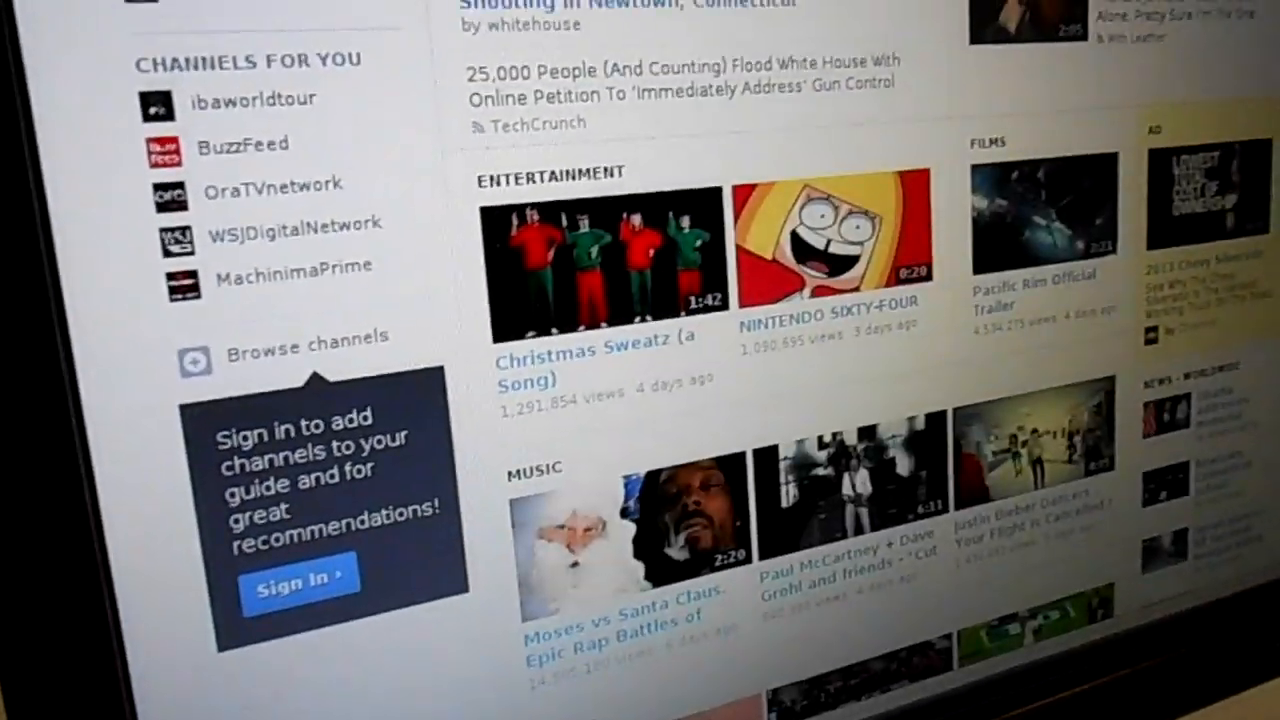
{"action": "scroll", "scroll_direction": "down", "scroll_amount": 3}
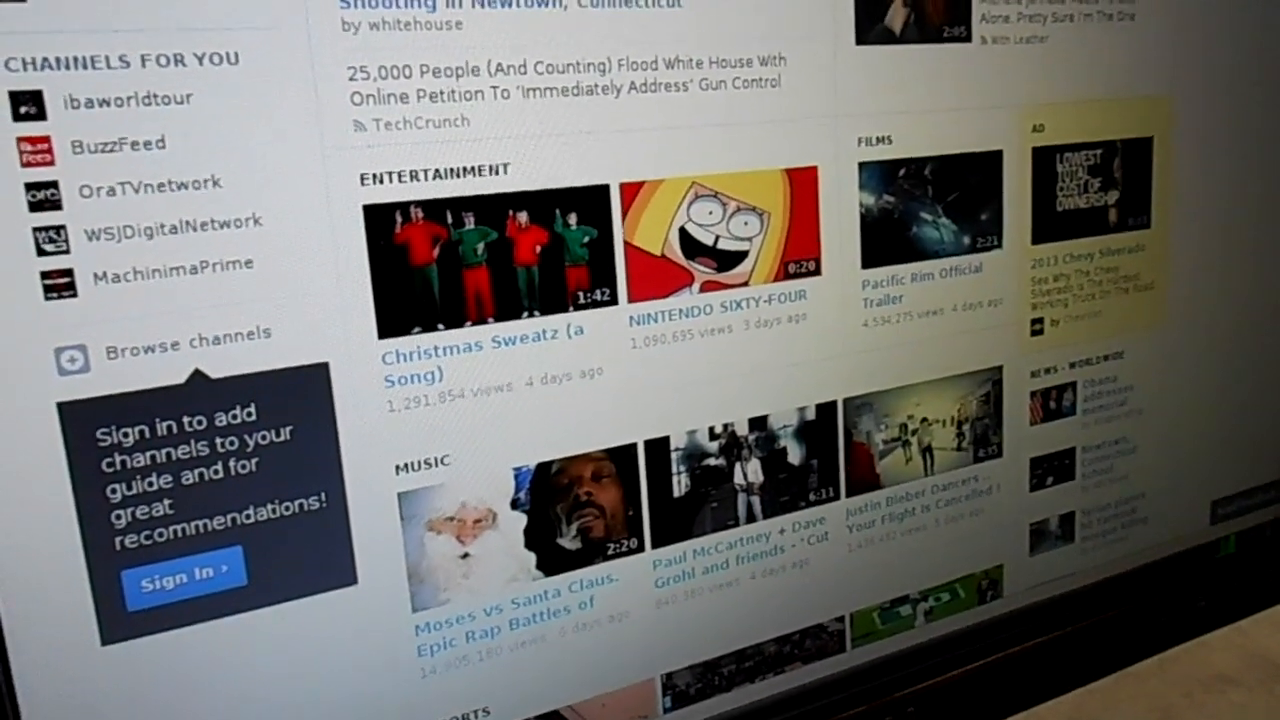
{"action": "scroll", "scroll_direction": "up", "scroll_amount": 3}
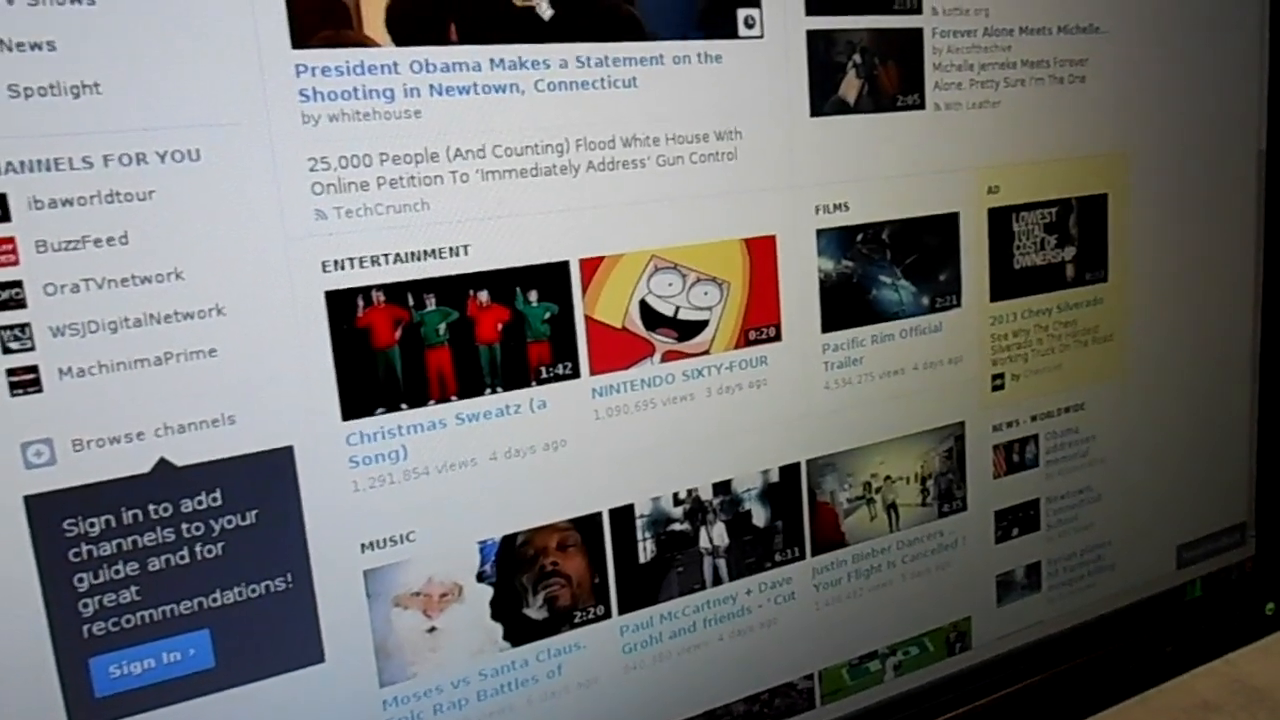